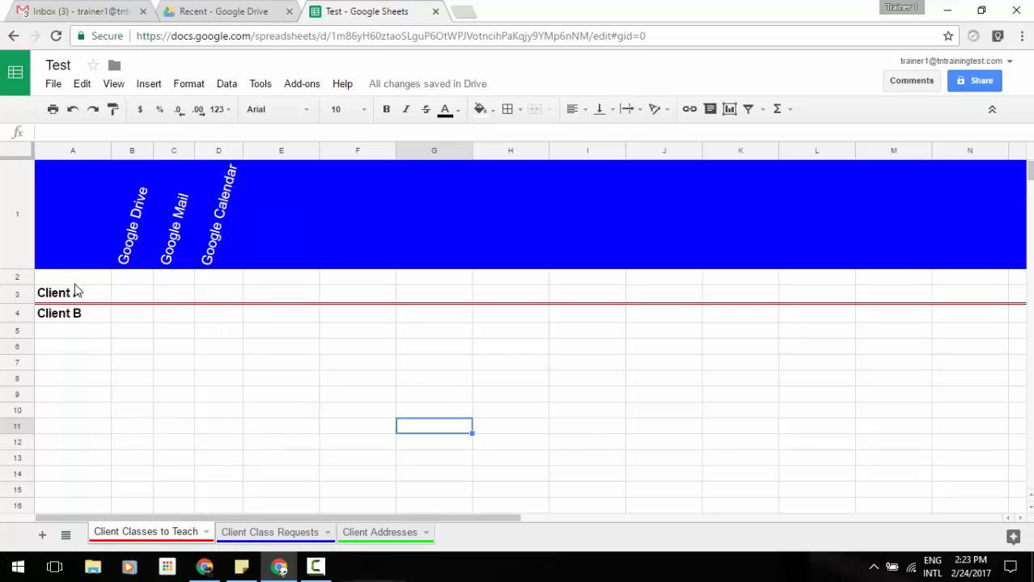
# Select the Client A cell A3 as the cell to receive a link
pyautogui.click(73, 293)
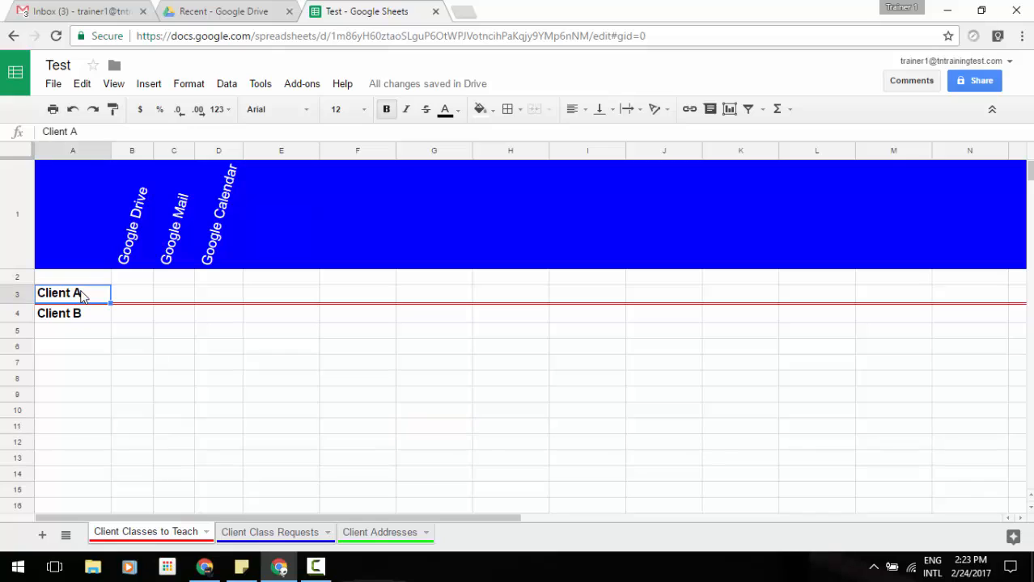
pyautogui.moveTo(623, 177)
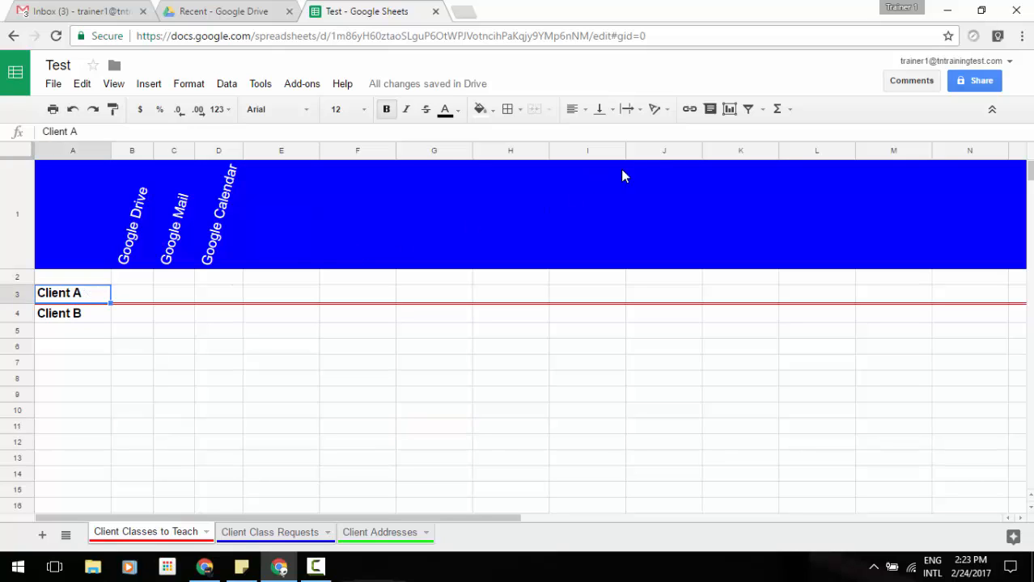
pyautogui.moveTo(690, 110)
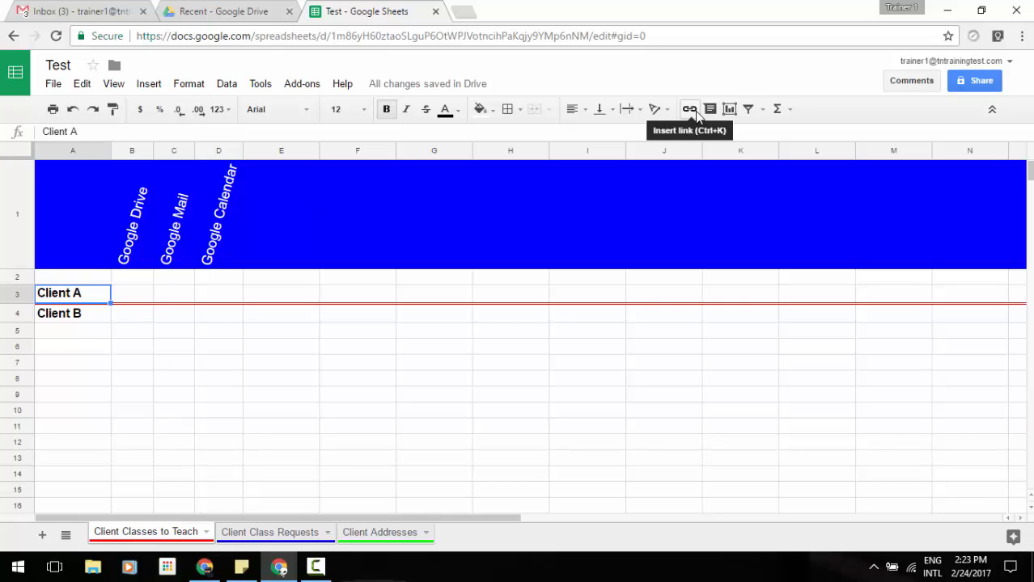
# Choose the Client Class Requests sheet as the link target for Client A via Insert link
pyautogui.click(687, 110)
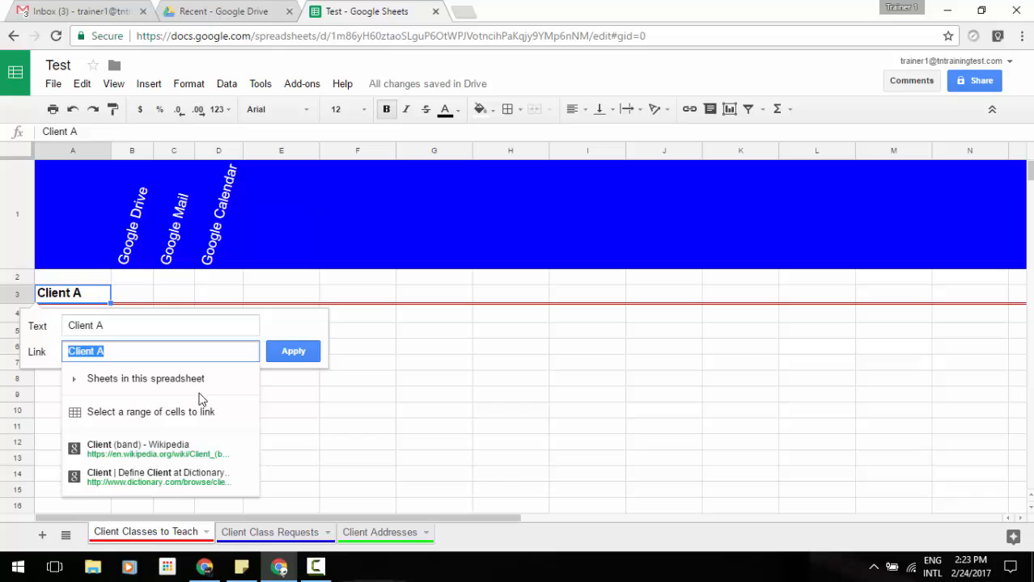
pyautogui.moveTo(194, 393)
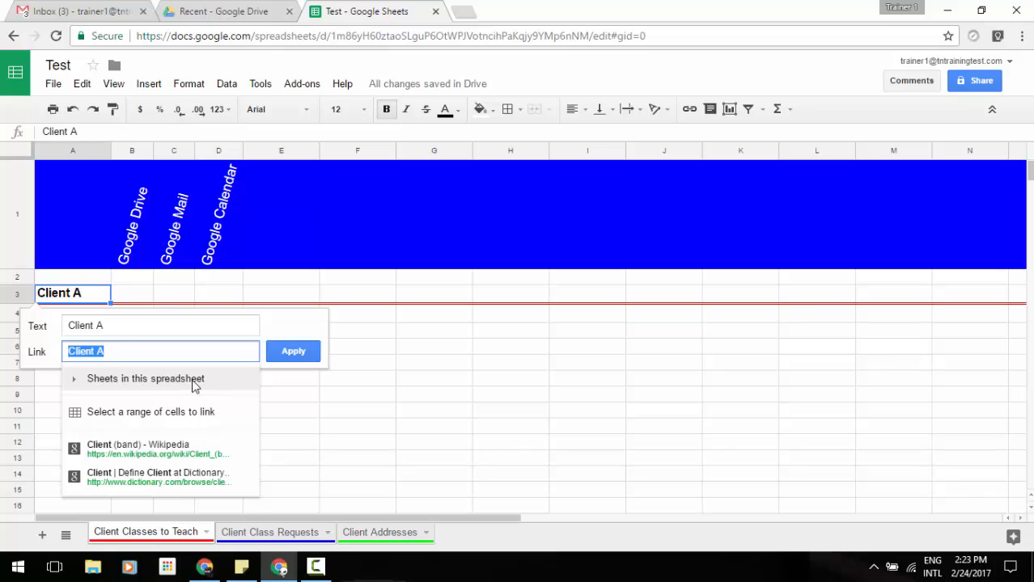
pyautogui.click(145, 378)
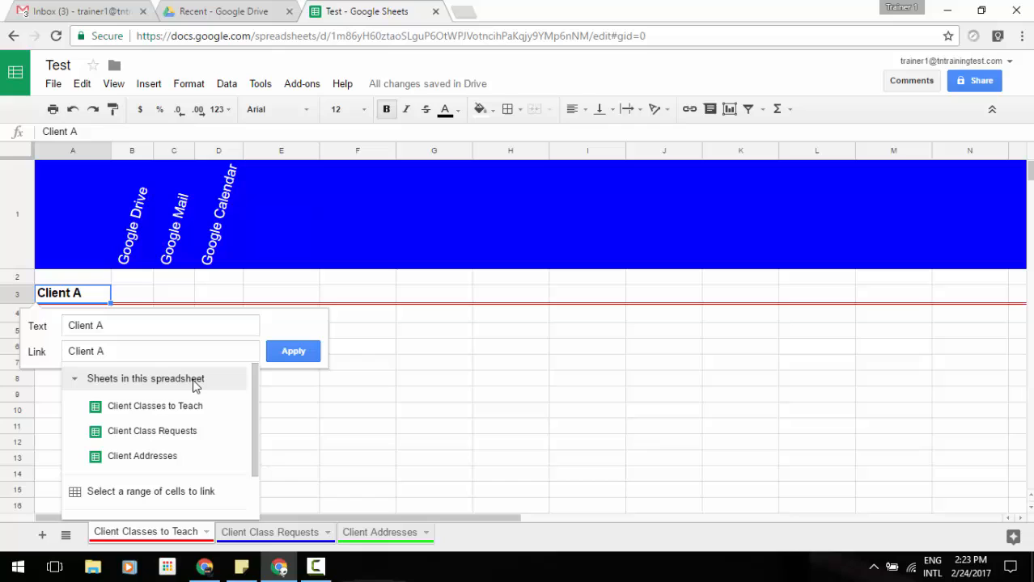
pyautogui.moveTo(202, 430)
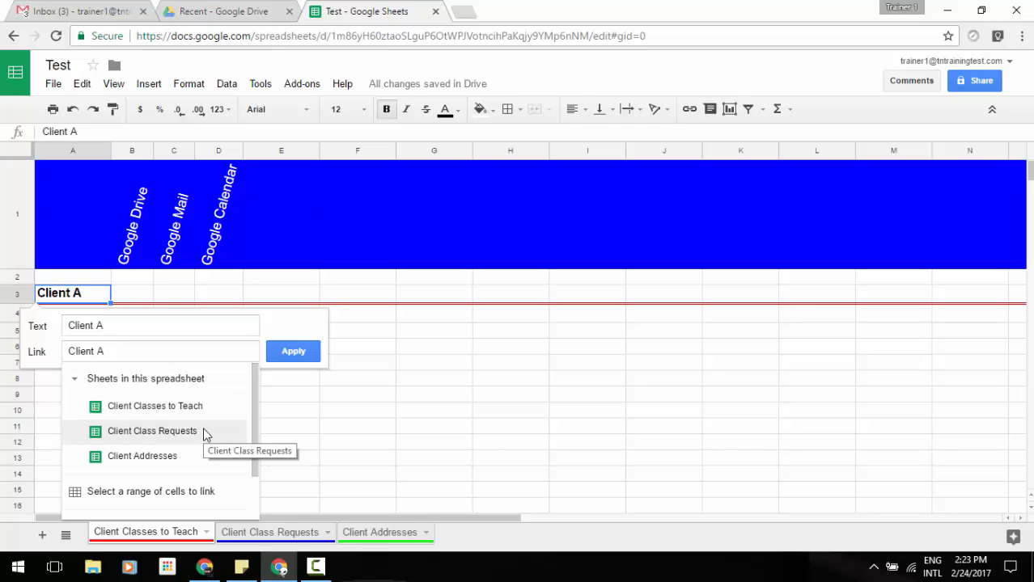
pyautogui.click(153, 430)
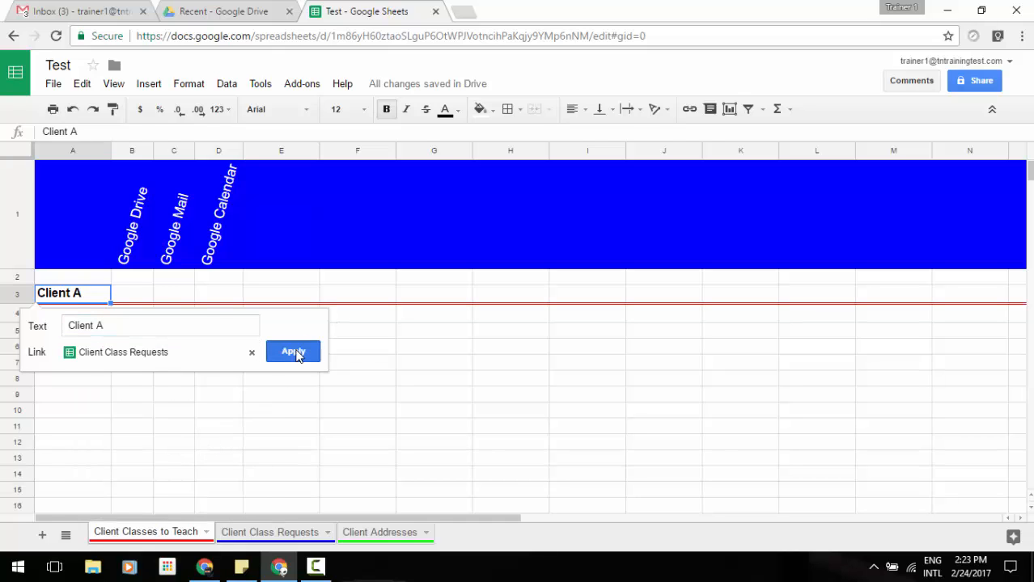
# Apply the Client A link, follow it to Client Class Requests, return, and select Client B in A4
pyautogui.click(292, 351)
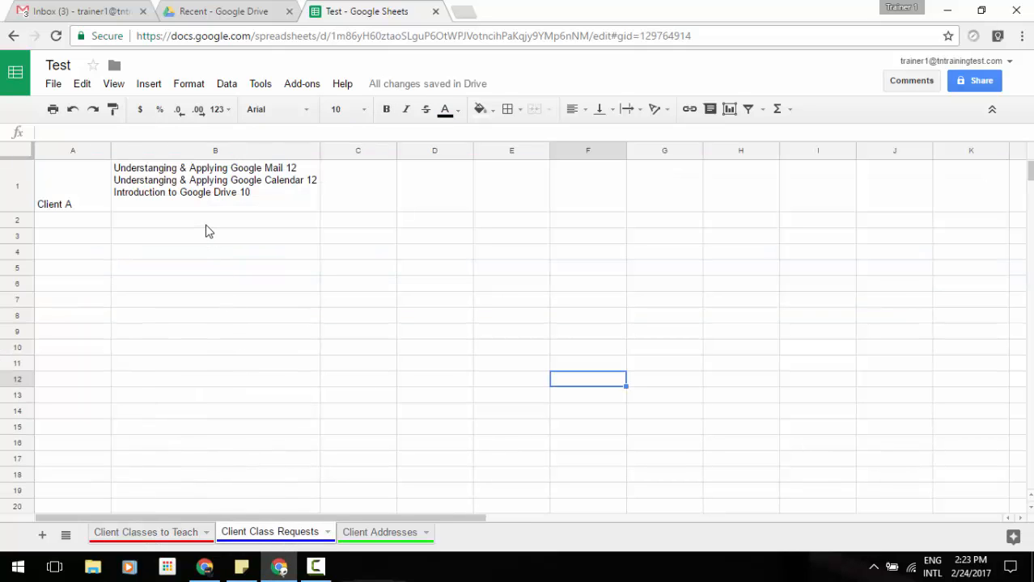
pyautogui.moveTo(186, 275)
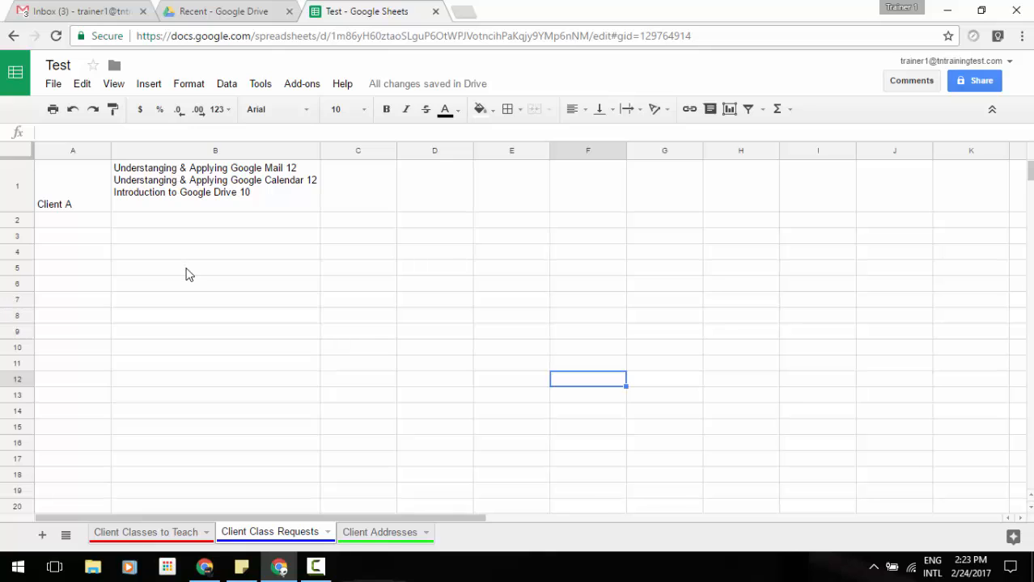
pyautogui.moveTo(146, 532)
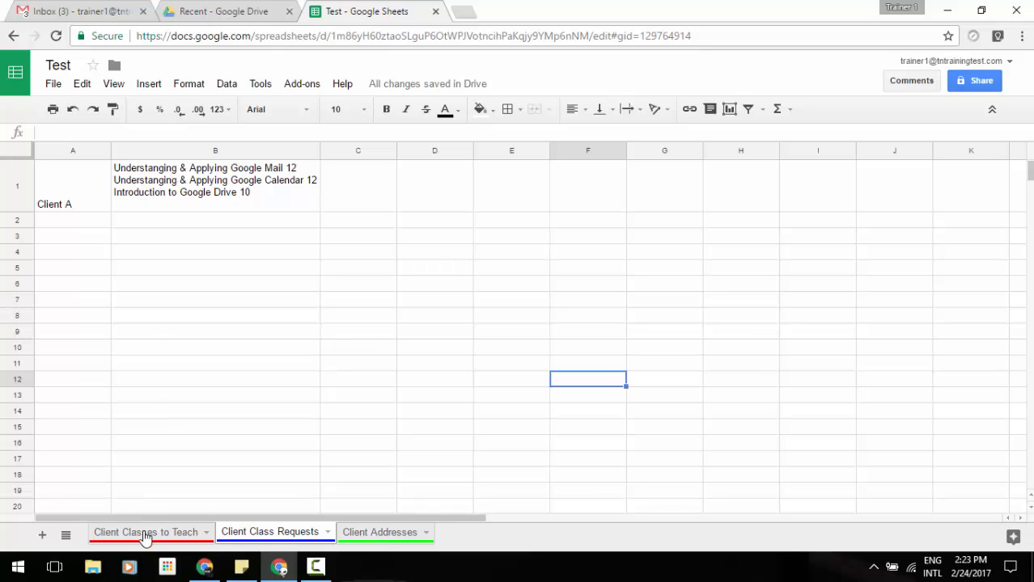
pyautogui.click(146, 530)
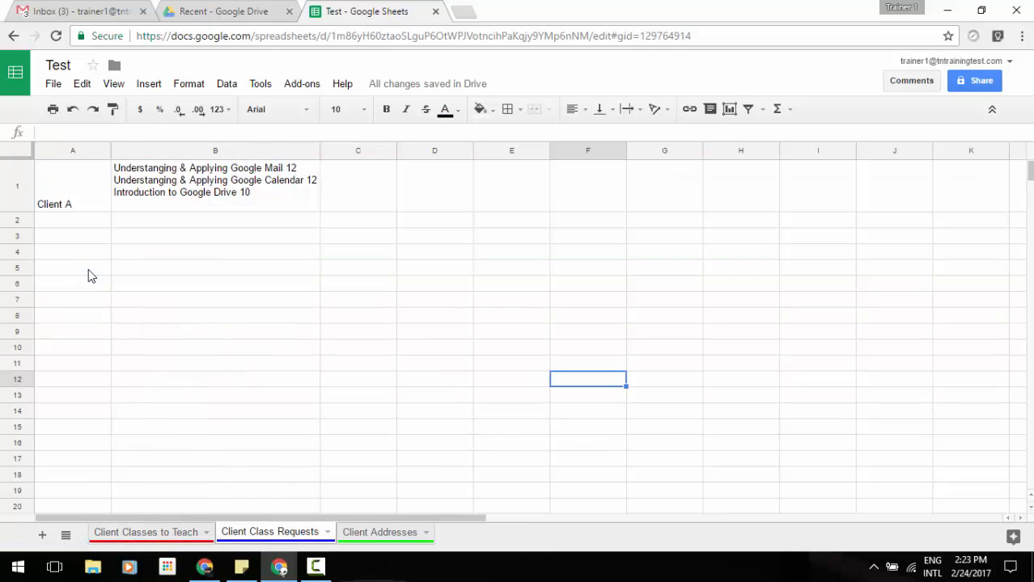
pyautogui.click(144, 532)
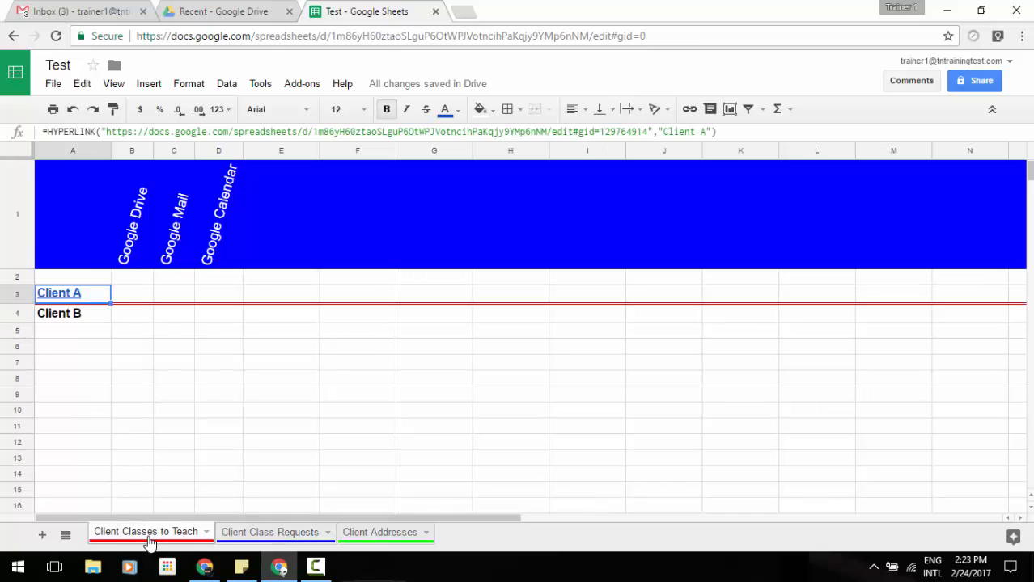
pyautogui.click(73, 314)
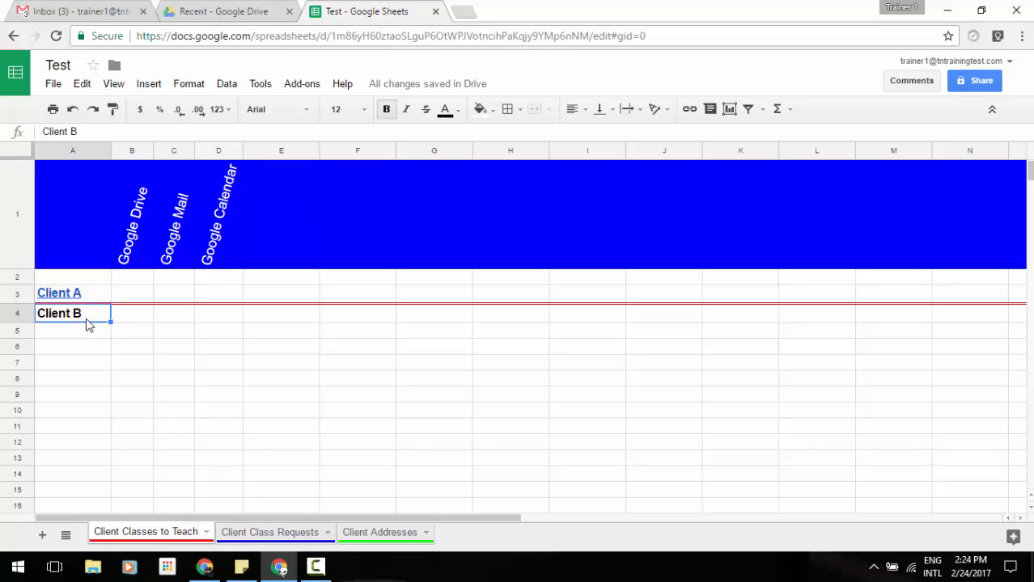
pyautogui.moveTo(689, 109)
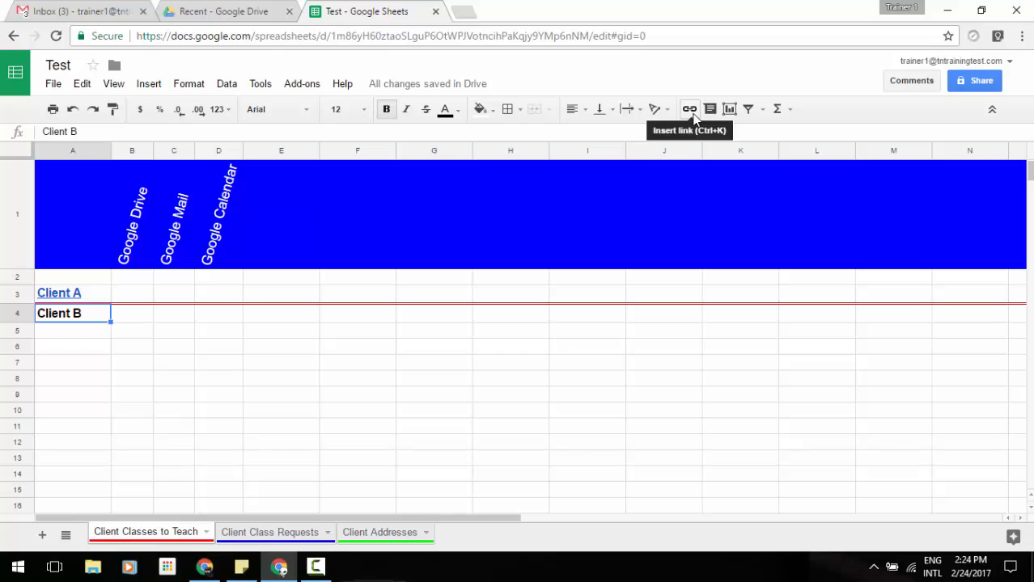
# Point Client B's link at the range 'Client Addresses'!A7:A9 via Insert link
pyautogui.click(688, 108)
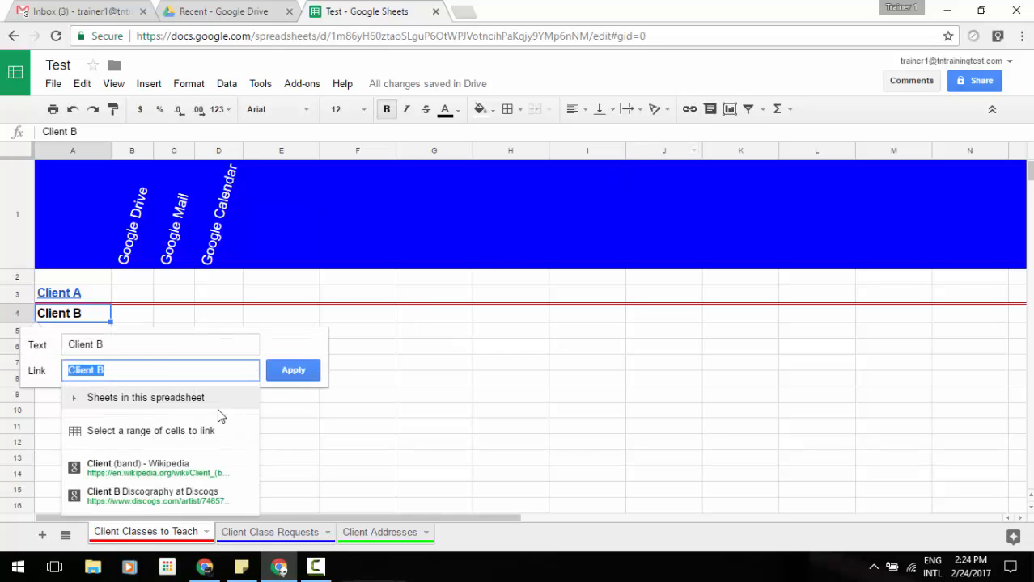
pyautogui.moveTo(191, 437)
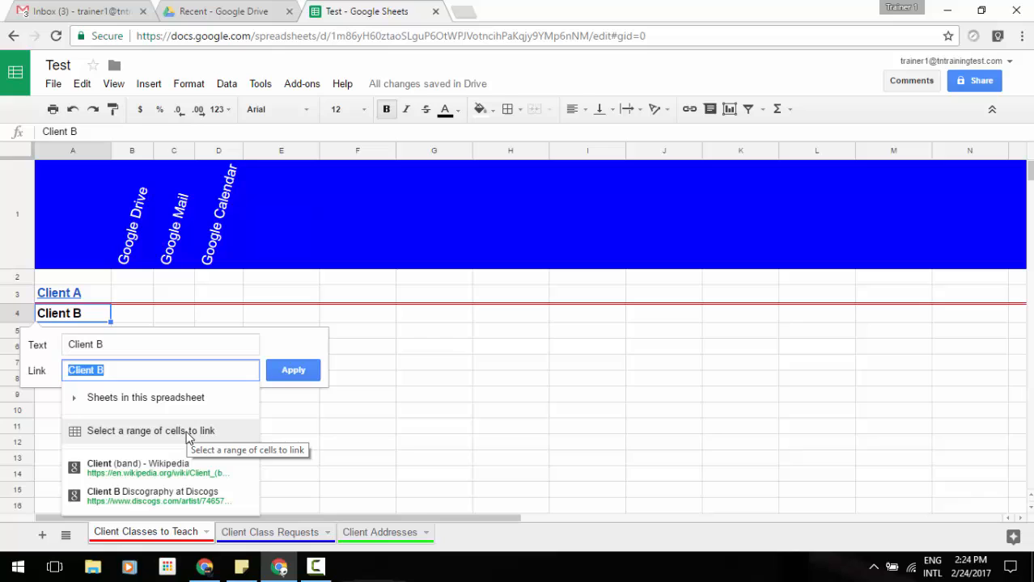
pyautogui.click(152, 430)
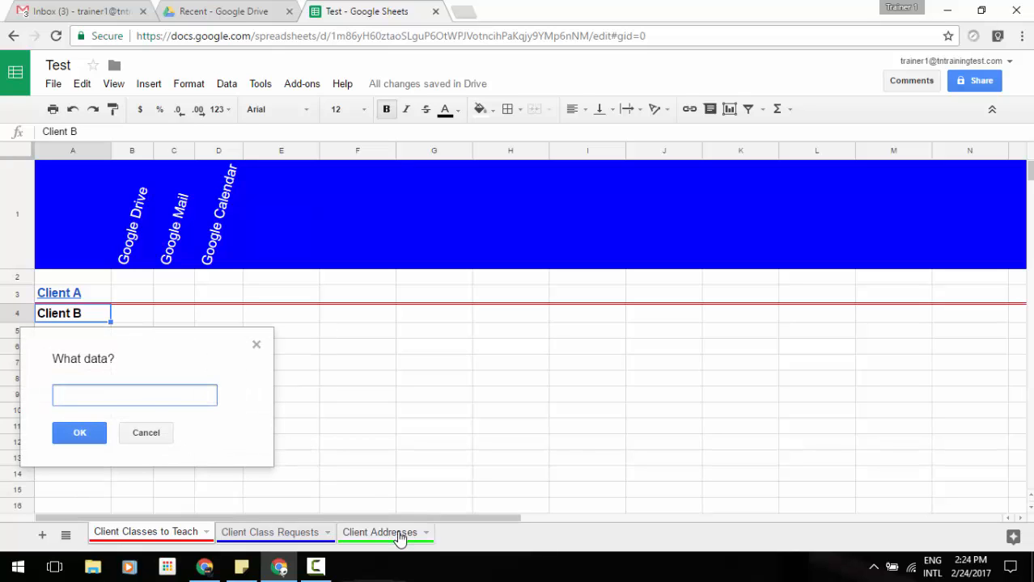
pyautogui.moveTo(375, 533)
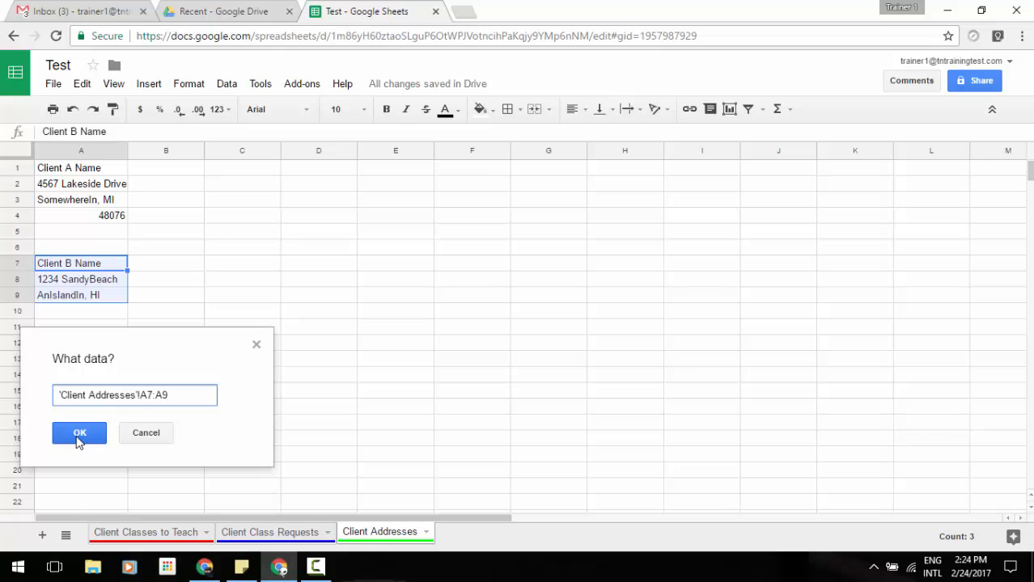
pyautogui.click(79, 433)
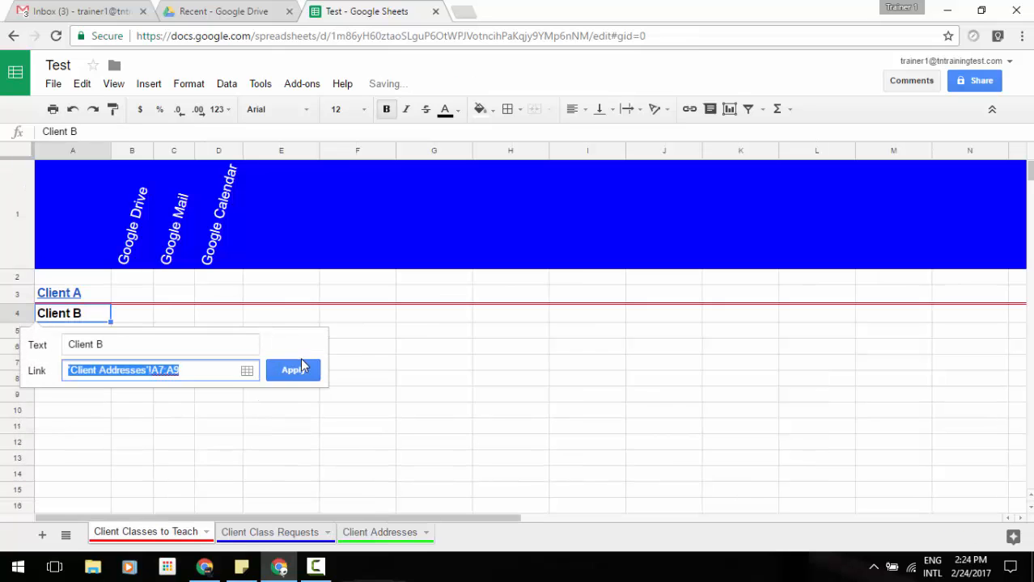
# Apply the Client B link and follow it to its address range on the Client Addresses sheet
pyautogui.click(293, 369)
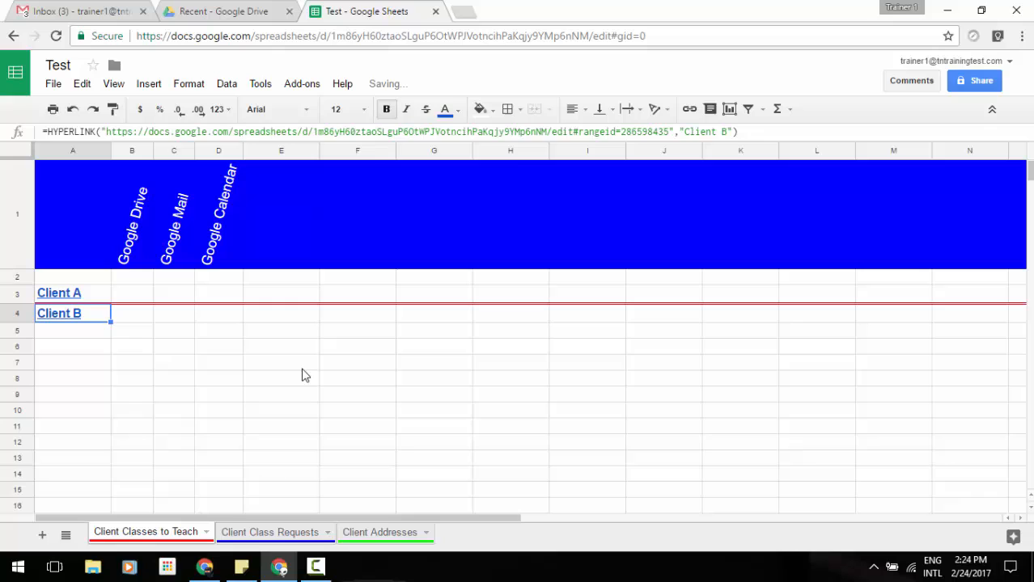
pyautogui.click(280, 472)
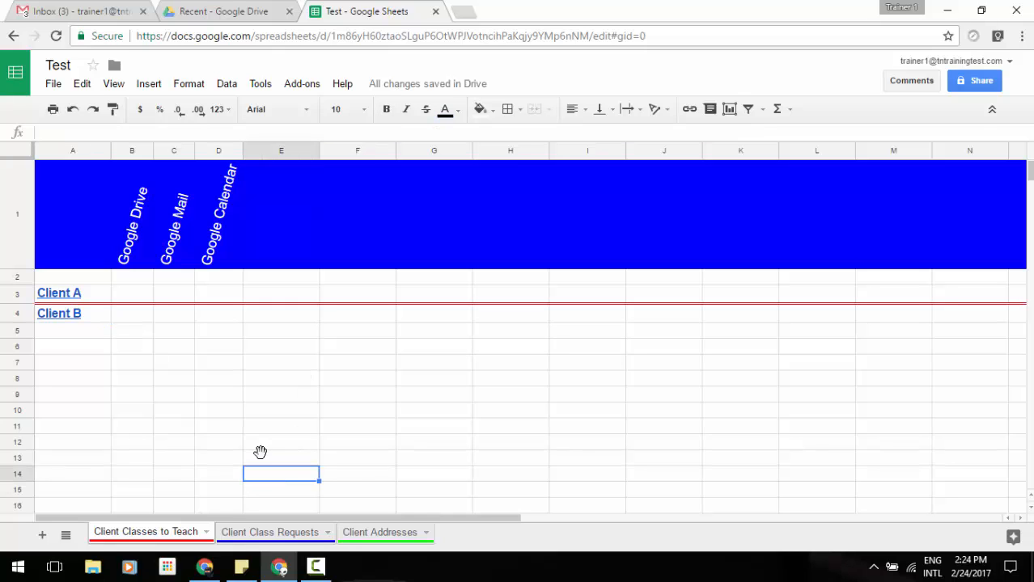
pyautogui.click(58, 314)
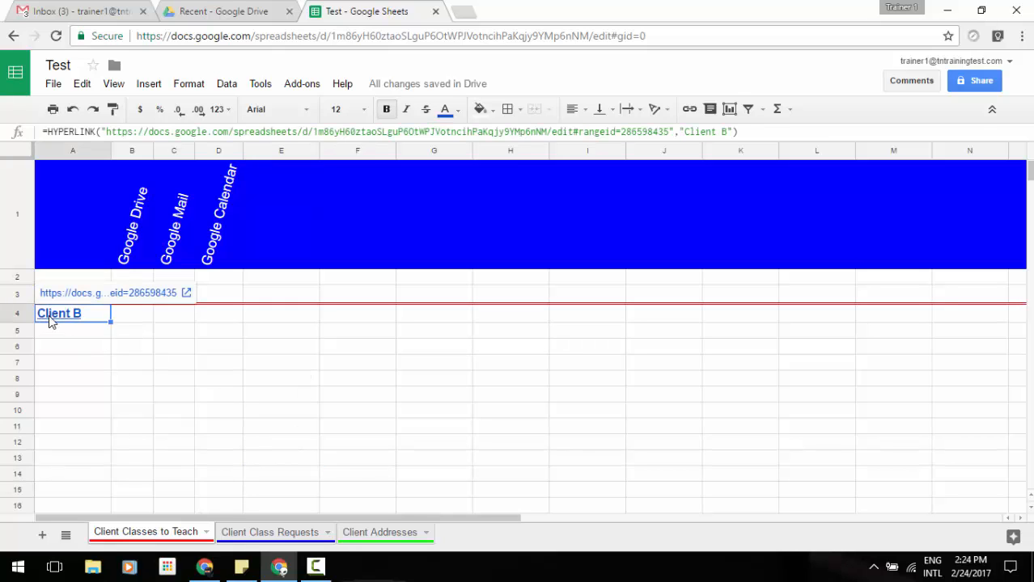
pyautogui.moveTo(107, 293)
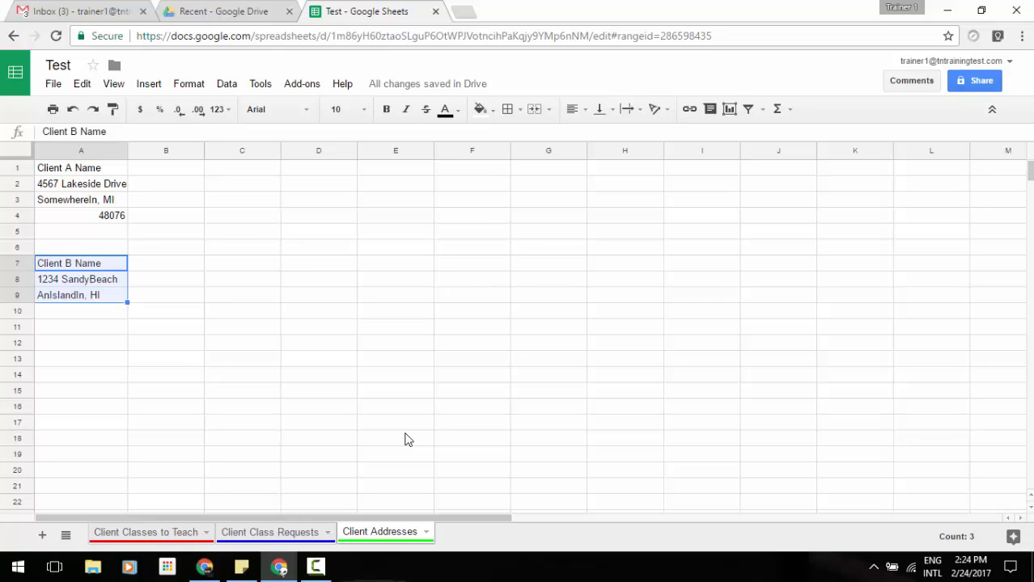
pyautogui.click(396, 436)
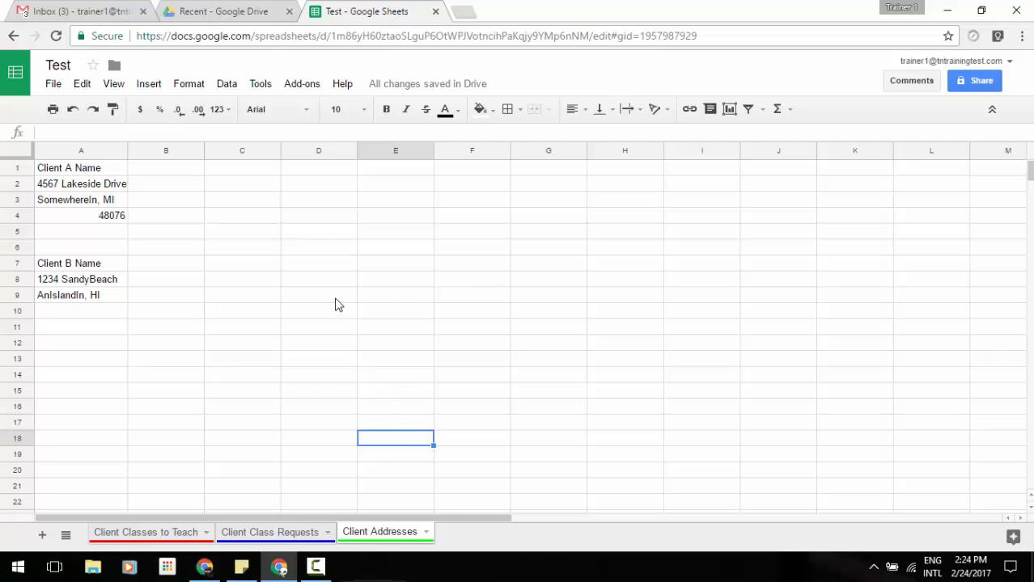
pyautogui.click(187, 84)
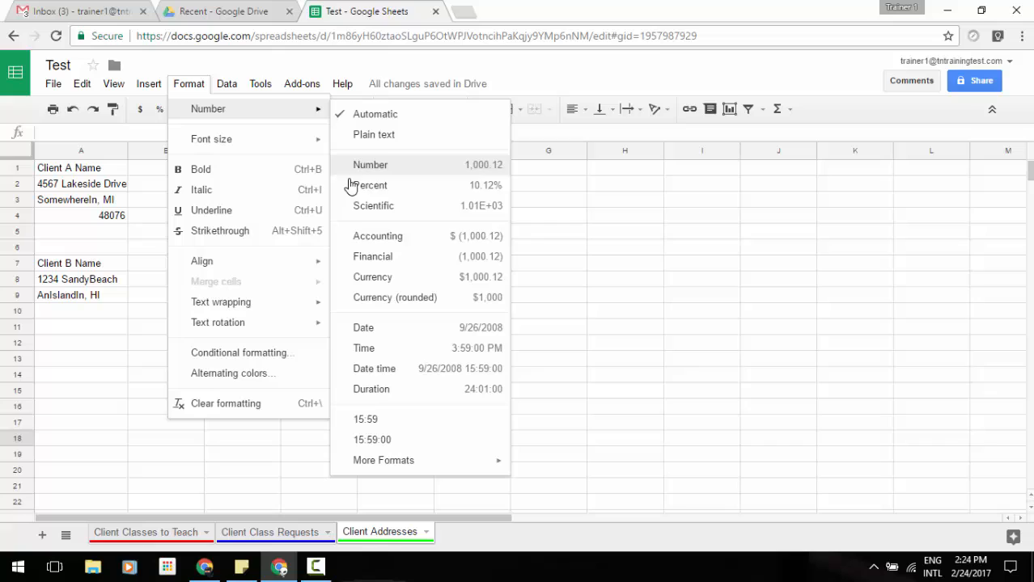
pyautogui.moveTo(346, 241)
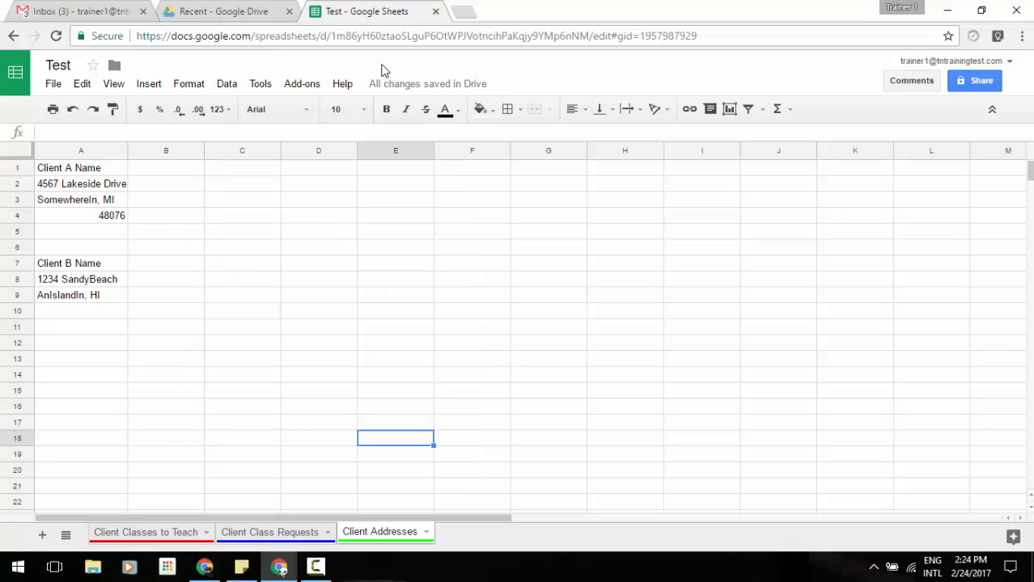
pyautogui.moveTo(217, 110)
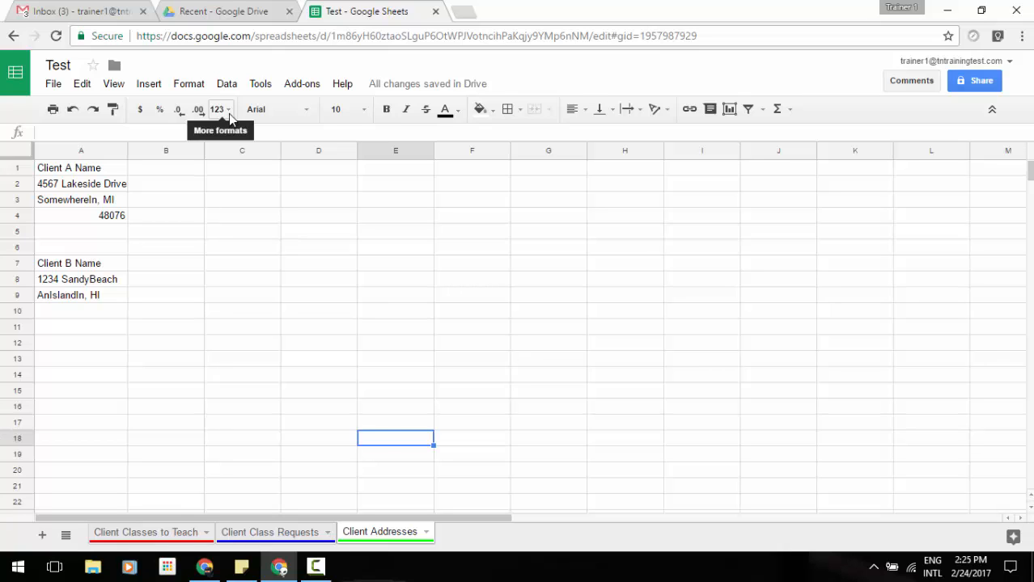
# Show the More formats (123) number format list to reveal the Accounting format
pyautogui.click(217, 110)
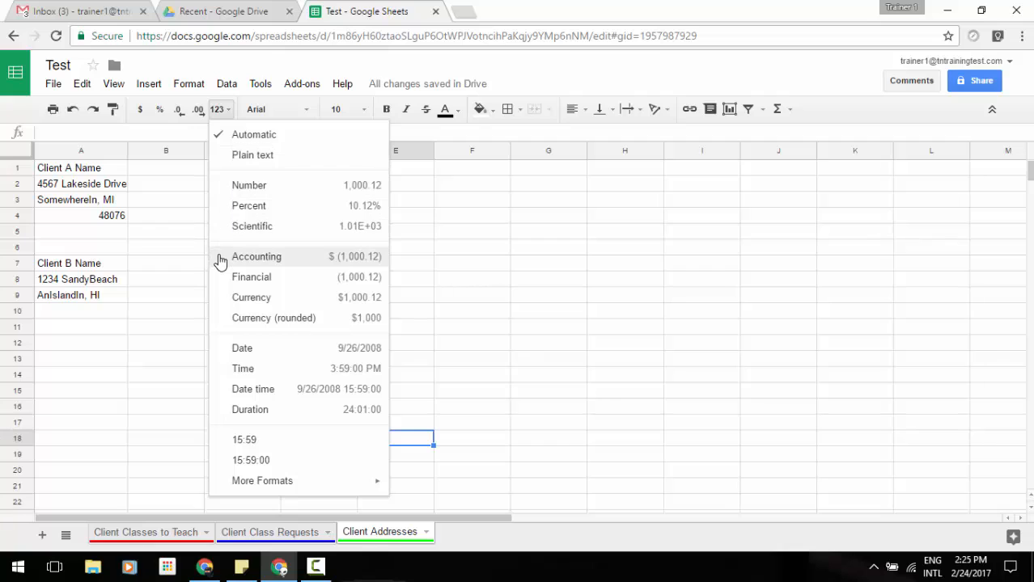
pyautogui.moveTo(492, 68)
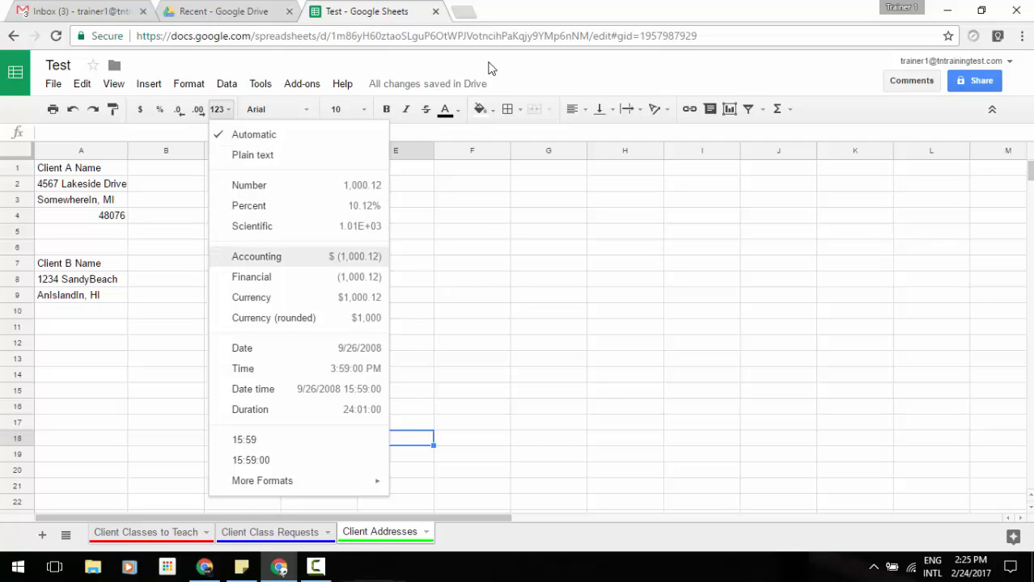